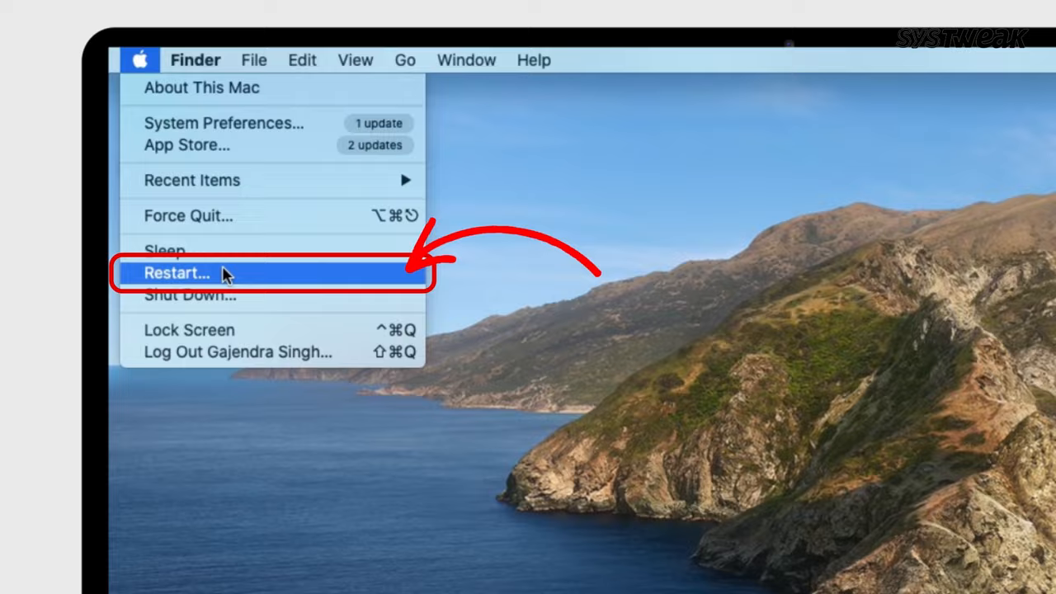
{"action": "mouse_move", "coordinate": [208, 125]}
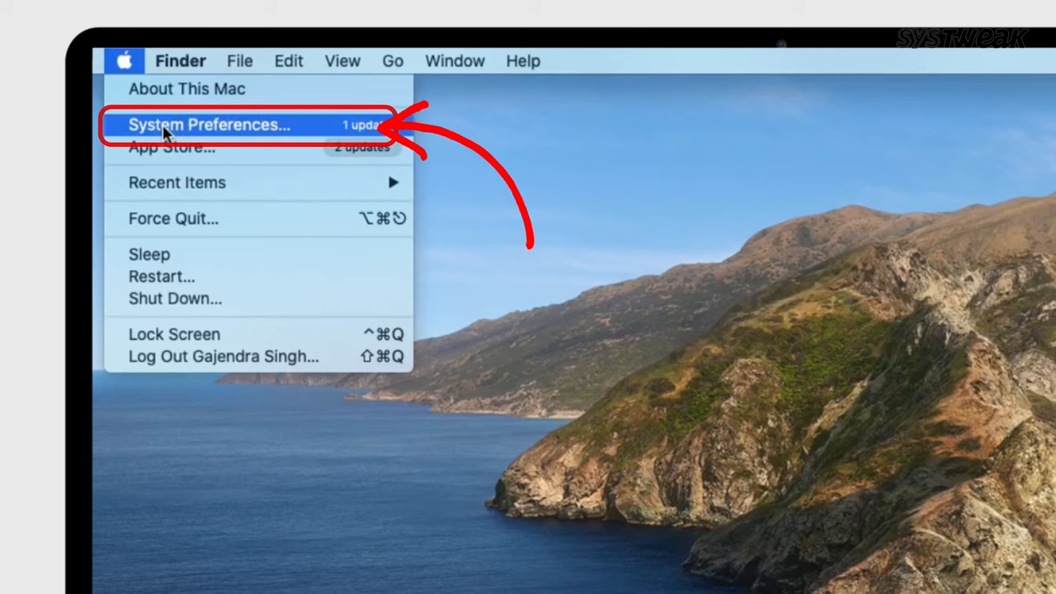
Step: Reach the Software Update settings from the Apple menu's System Preferences
{"action": "left_click", "coordinate": [208, 126]}
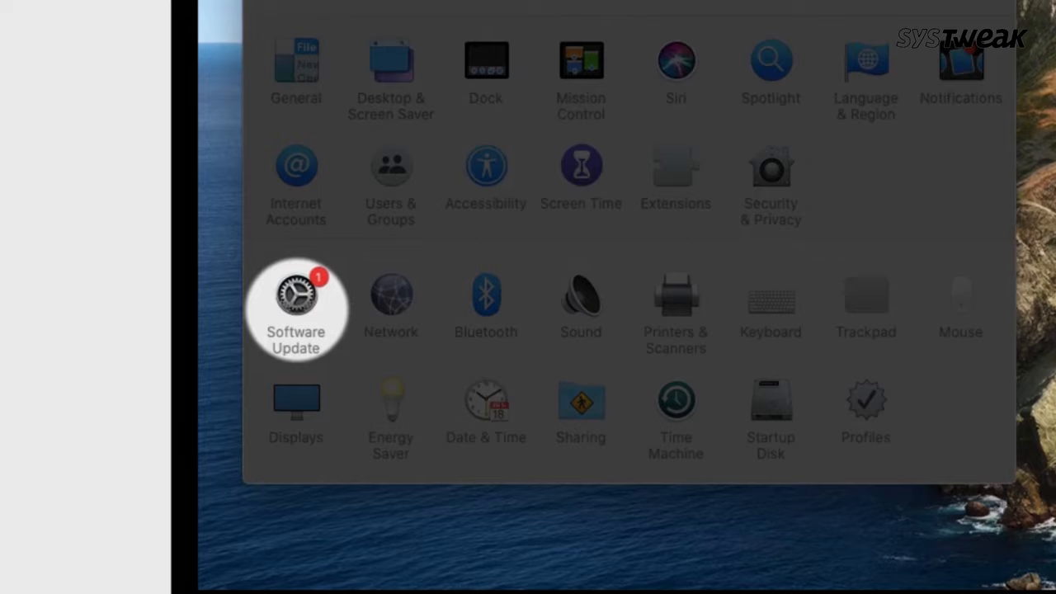
{"action": "left_click", "coordinate": [295, 294]}
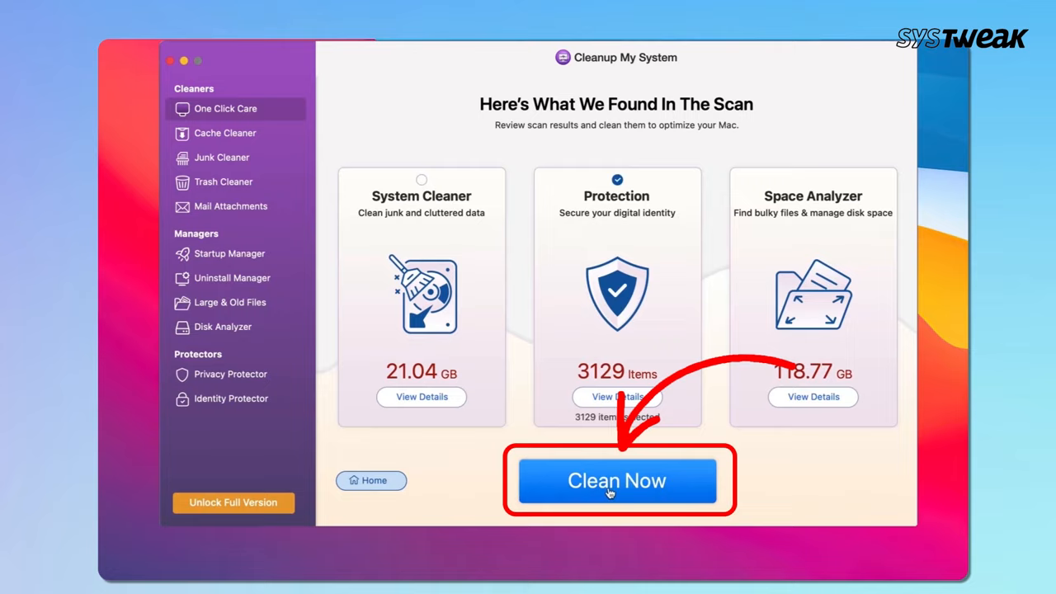
Step: Start Clean Now on the One Click Care results, clearing Safari's 3115 and Firefox's 4 items
{"action": "left_click", "coordinate": [617, 480]}
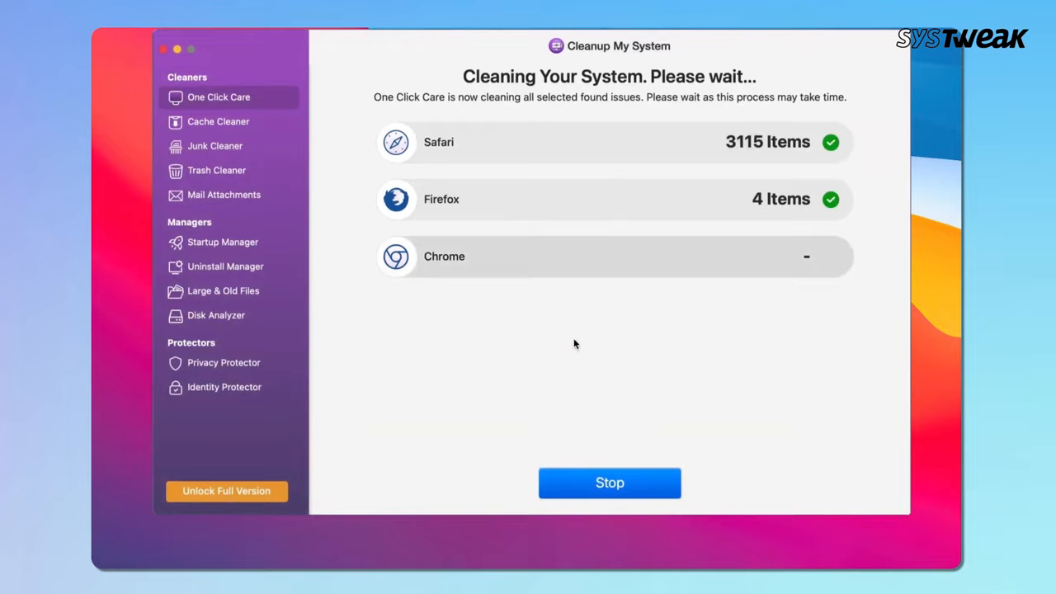